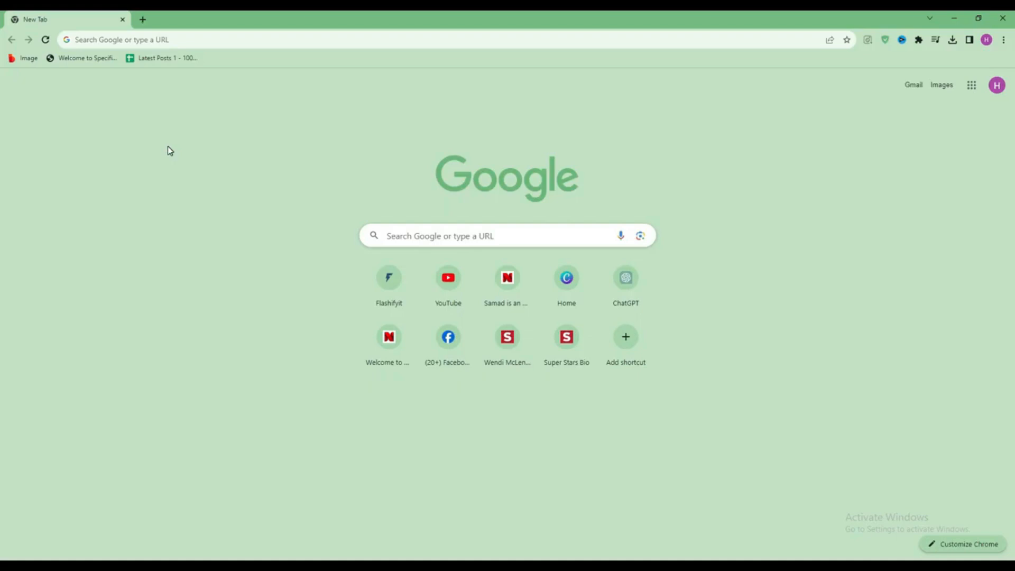
{"action": "mouse_move", "coordinate": [219, 89]}
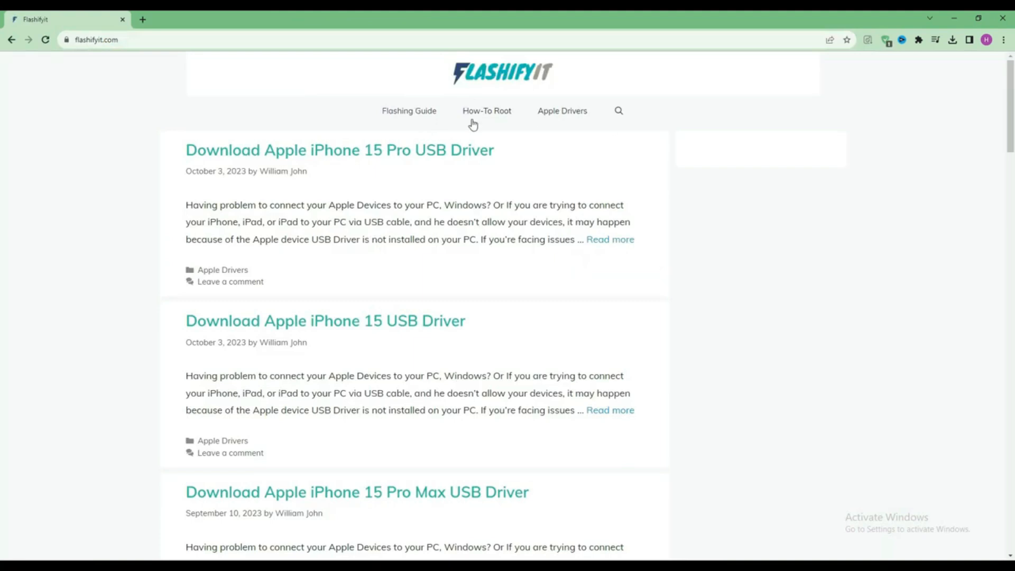
{"action": "scroll", "scroll_direction": "down", "scroll_amount": 3}
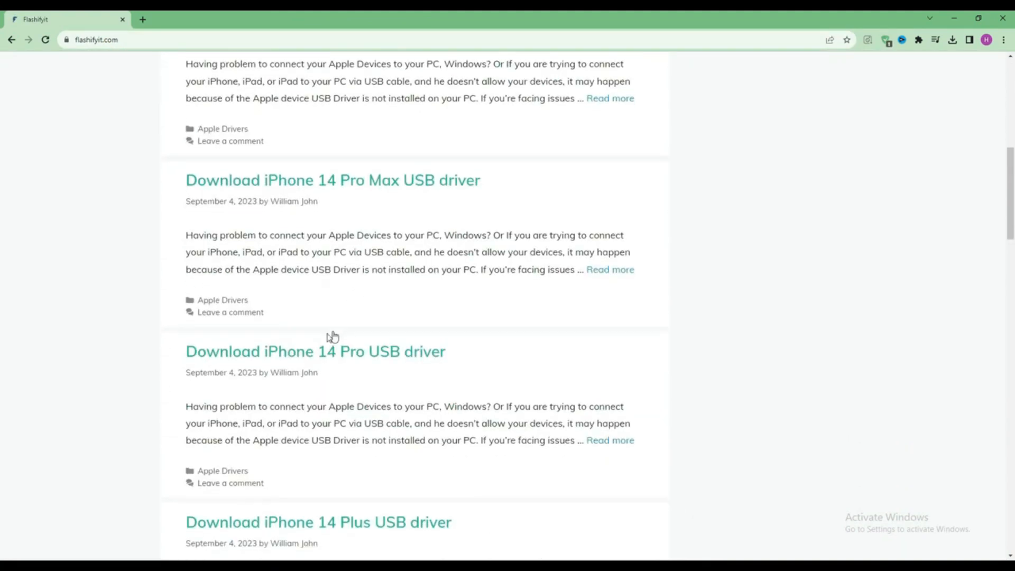
{"action": "scroll", "scroll_direction": "down", "scroll_amount": 3}
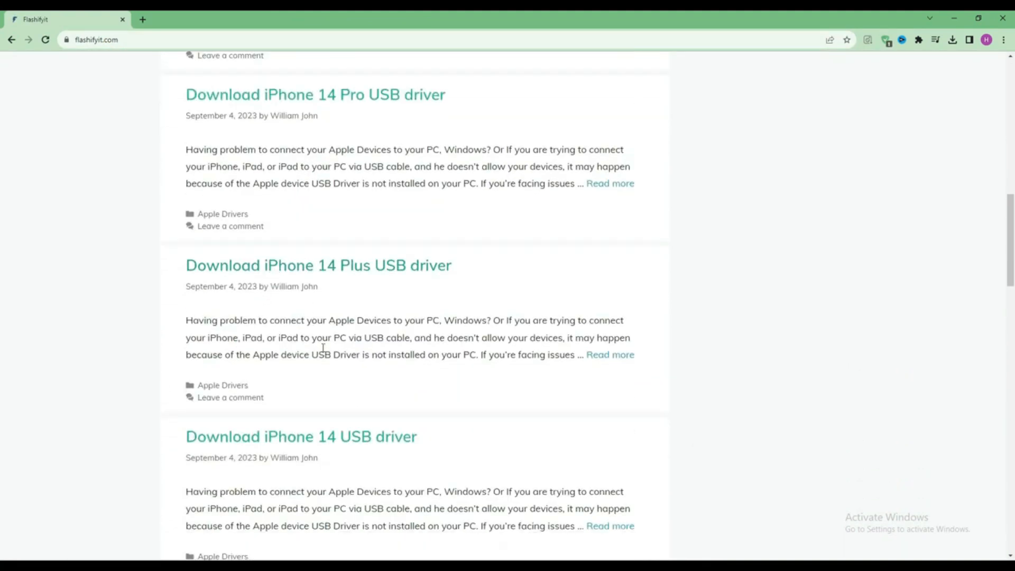
{"action": "scroll", "scroll_direction": "up", "scroll_amount": 3}
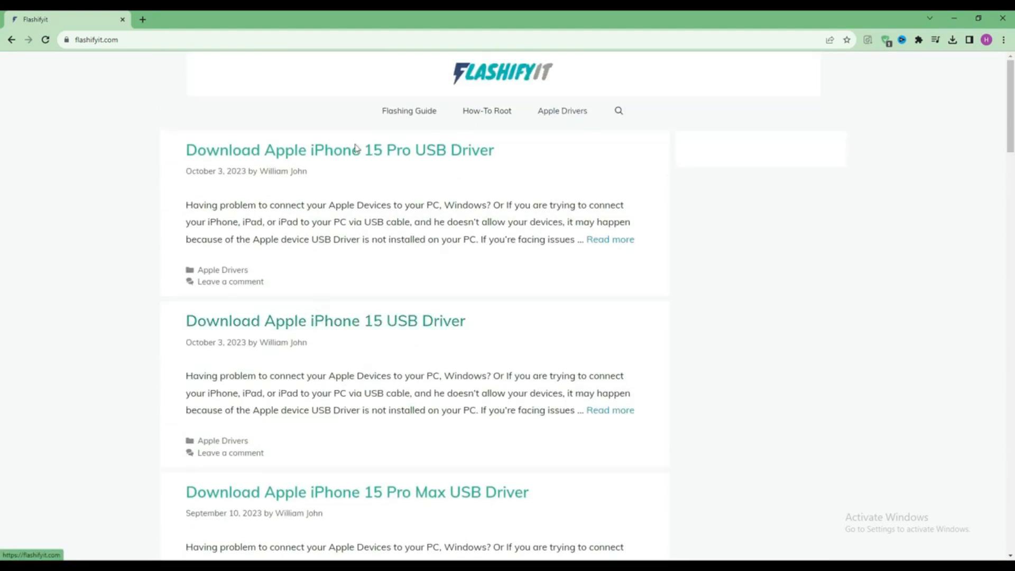
{"action": "mouse_move", "coordinate": [430, 134]}
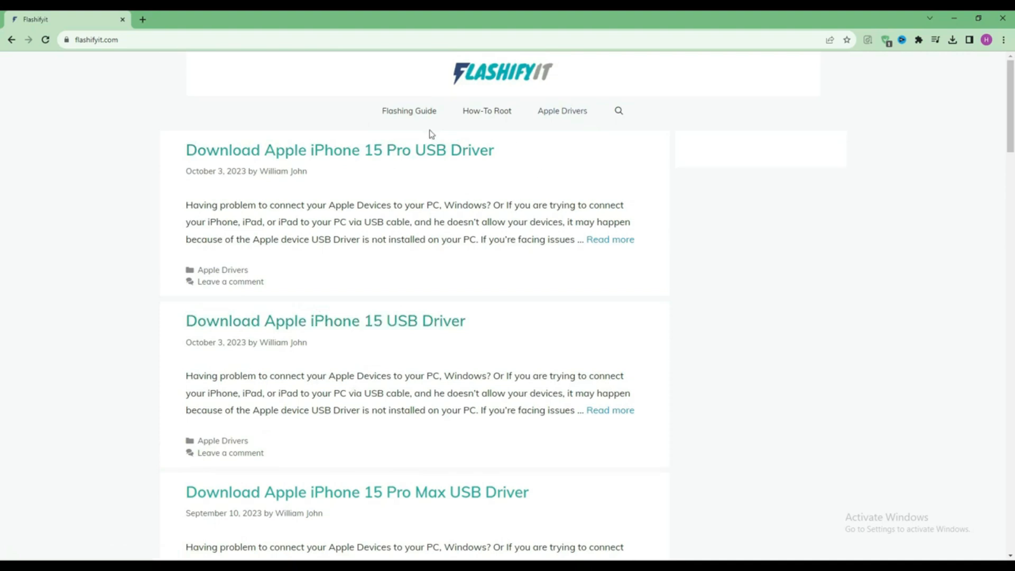
{"action": "mouse_move", "coordinate": [618, 111]}
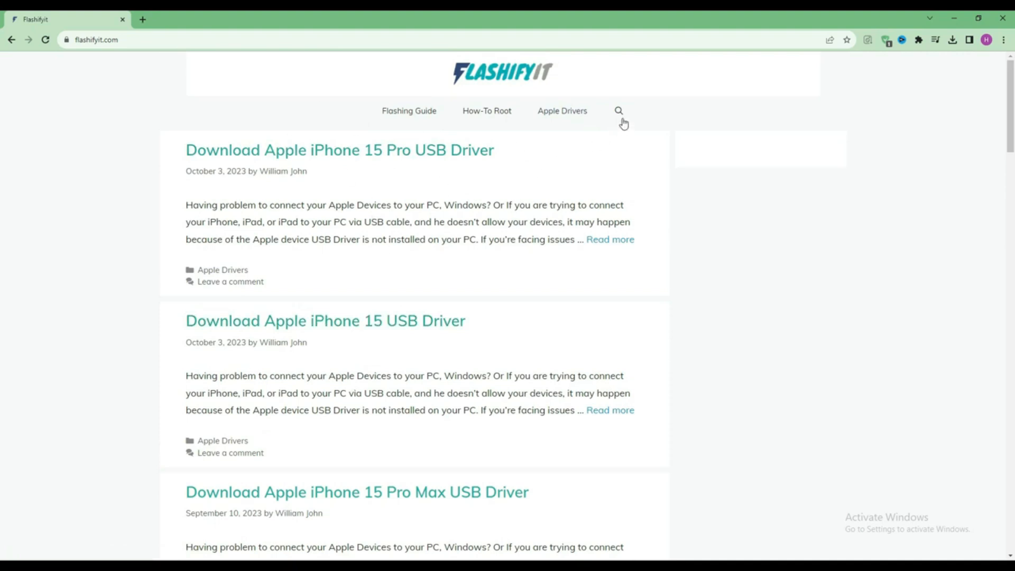
{"action": "mouse_move", "coordinate": [618, 111]}
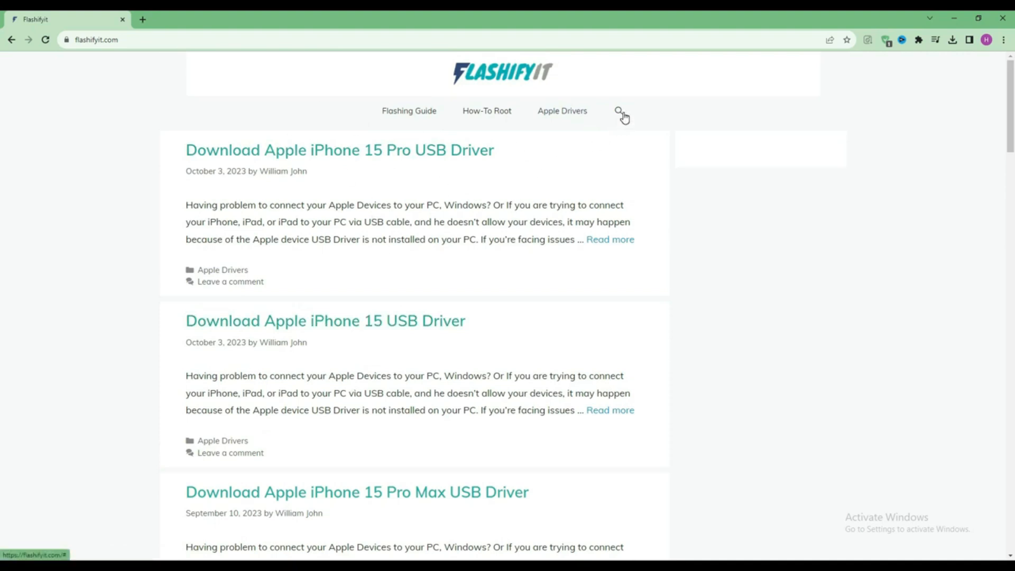
Search the site for 'Huawei p smart 2019' to reach its flashing guide.
{"action": "left_click", "coordinate": [618, 111]}
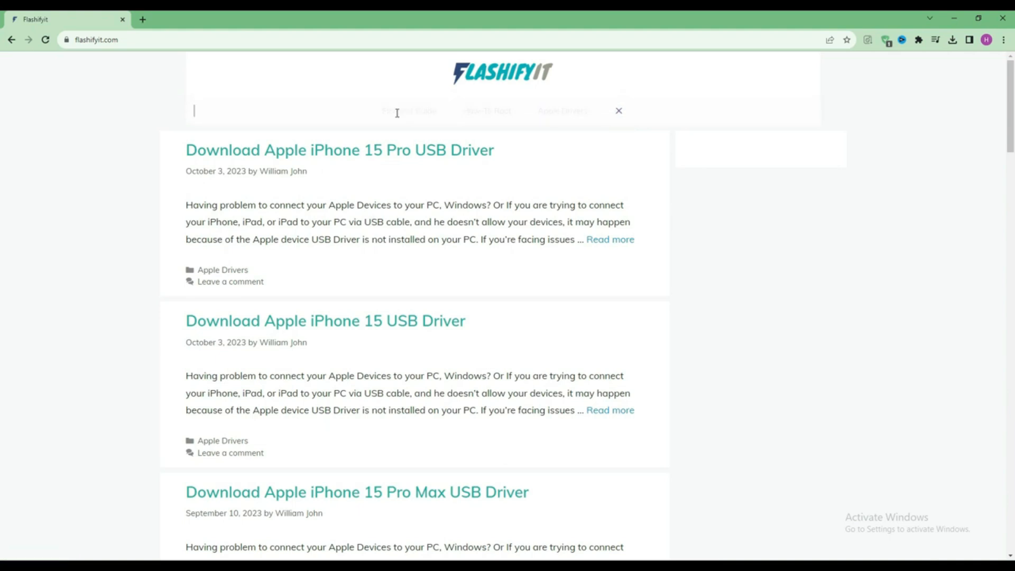
{"action": "type", "text": "Huawei p smart 2019"}
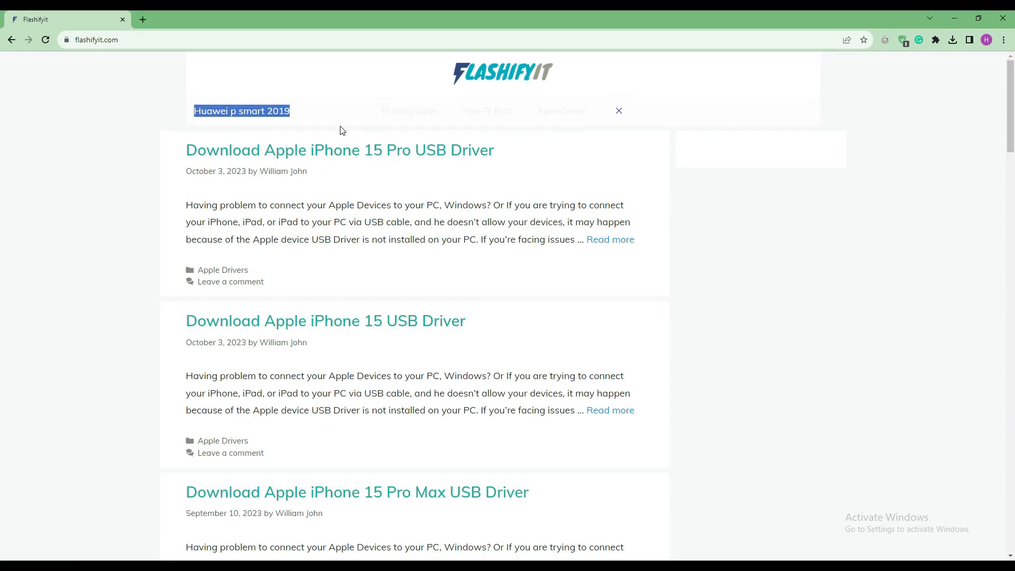
{"action": "key", "text": "Return"}
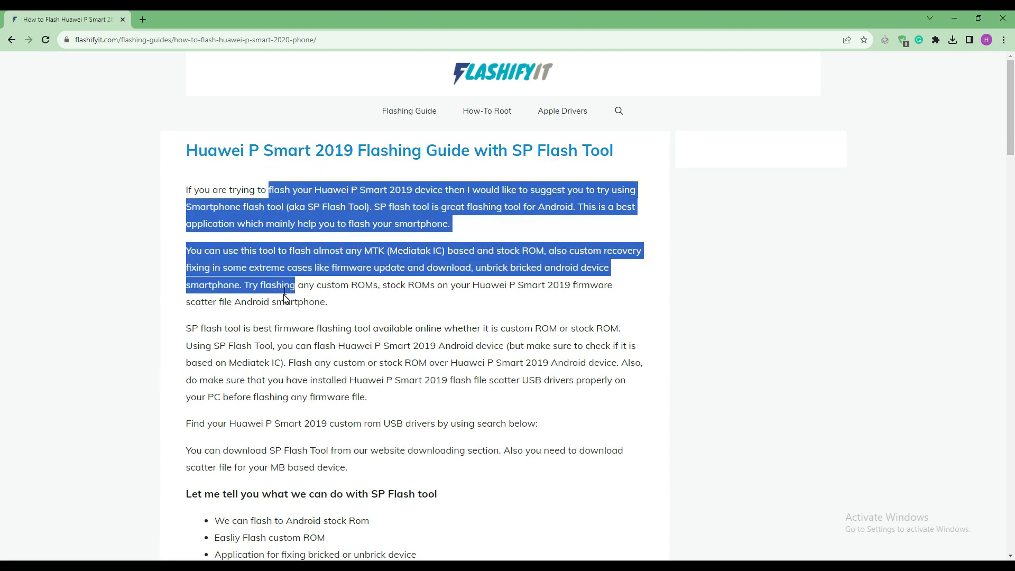
{"action": "scroll", "scroll_direction": "down", "scroll_amount": 3}
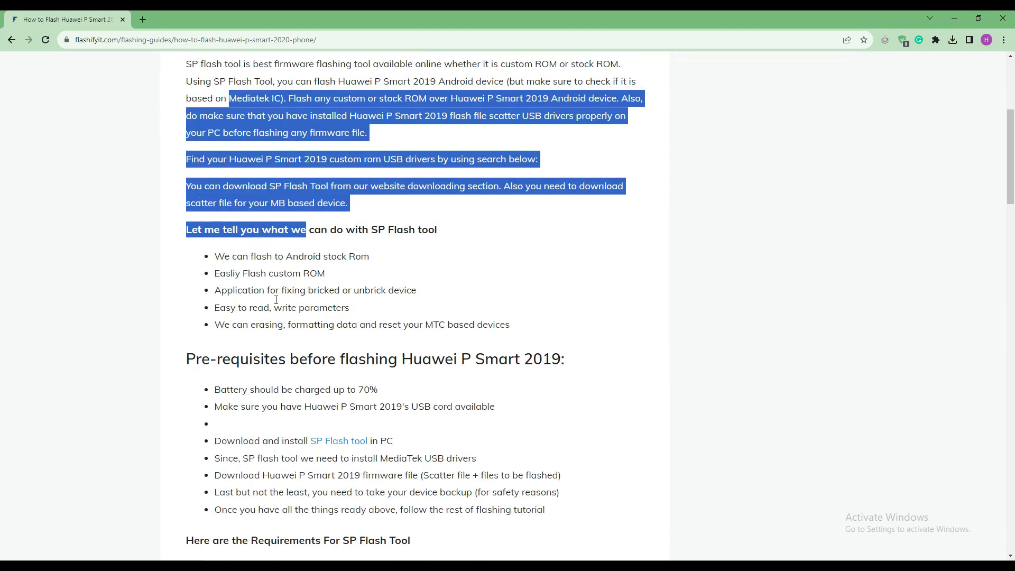
{"action": "scroll", "scroll_direction": "down", "scroll_amount": 3}
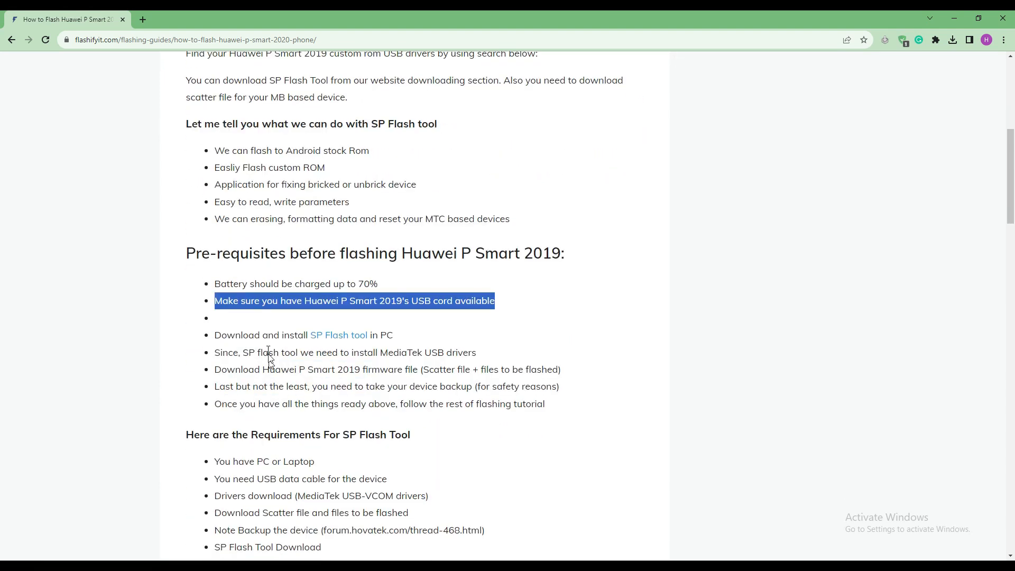
{"action": "left_click", "coordinate": [330, 336]}
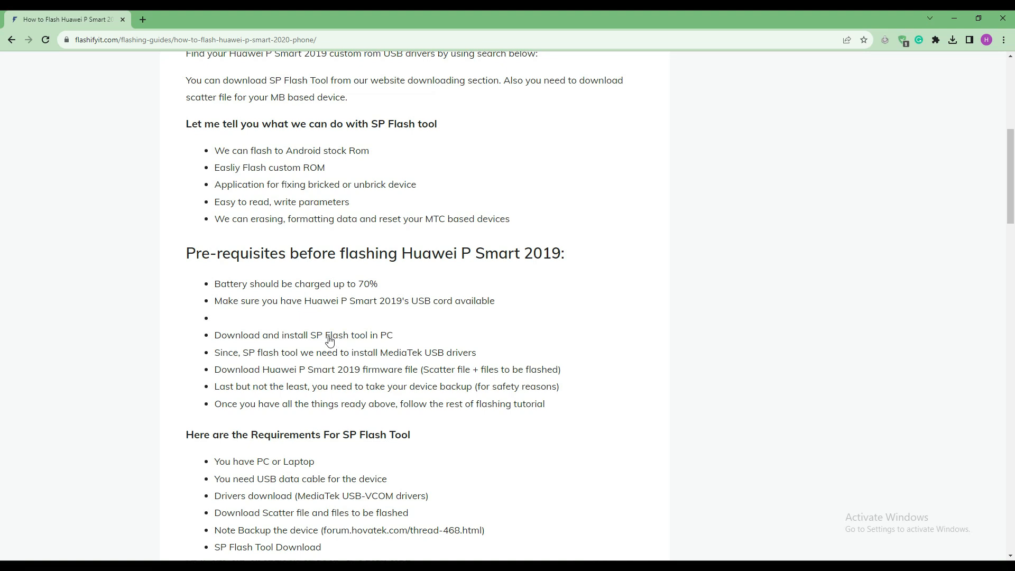
{"action": "scroll", "scroll_direction": "down", "scroll_amount": 3}
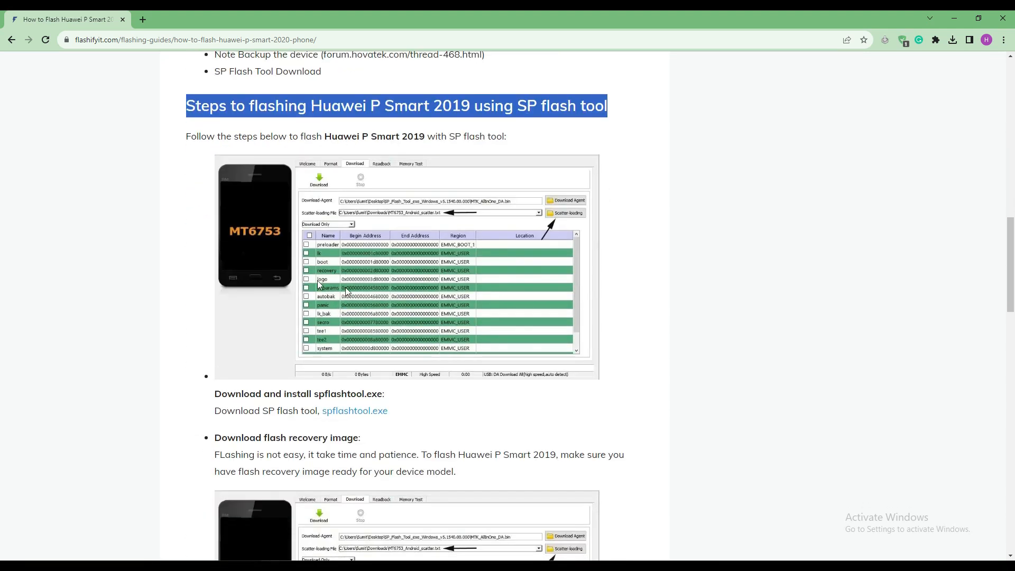
{"action": "scroll", "scroll_direction": "down", "scroll_amount": 3}
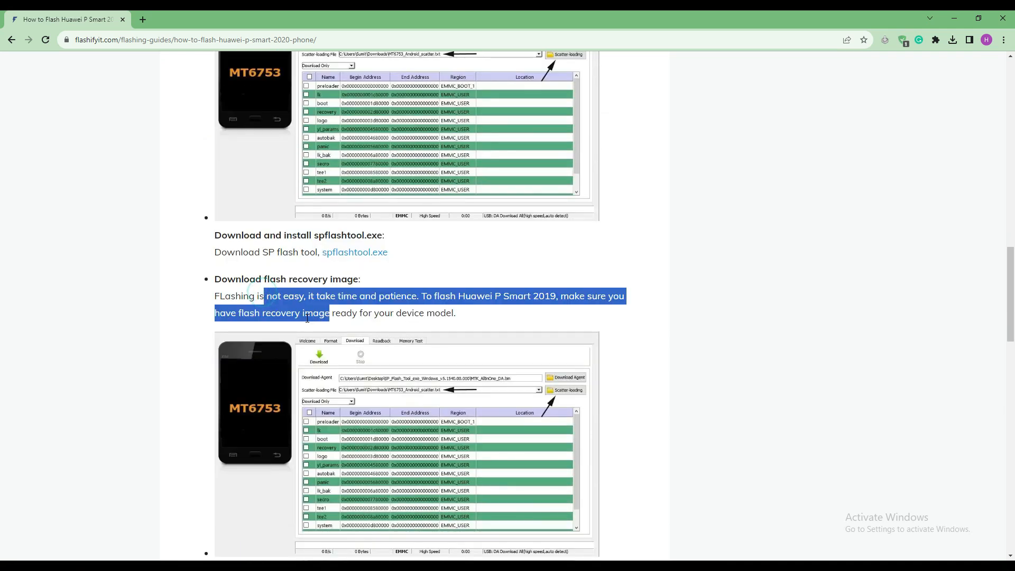
{"action": "scroll", "scroll_direction": "down", "scroll_amount": 3}
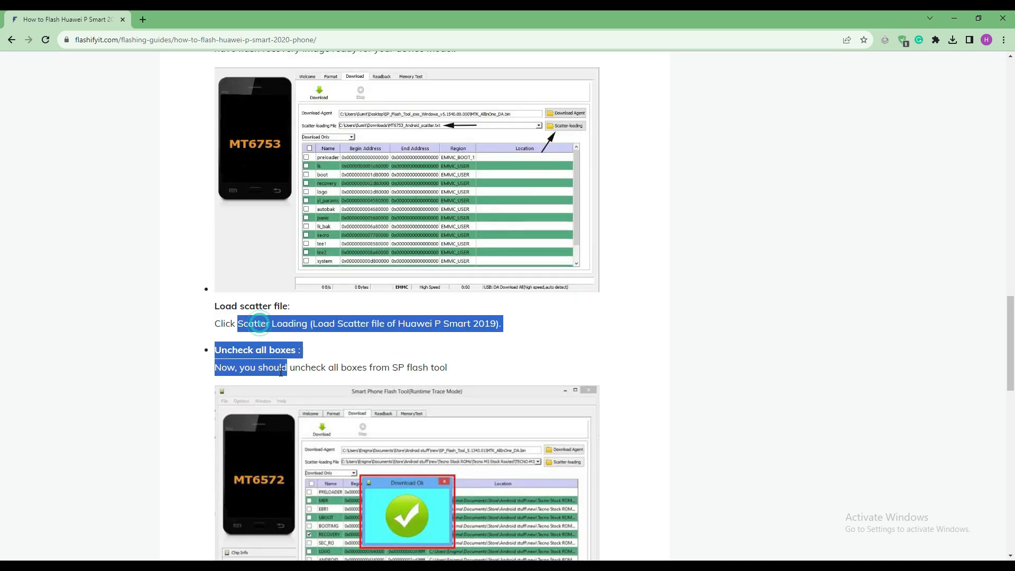
{"action": "scroll", "scroll_direction": "down", "scroll_amount": 3}
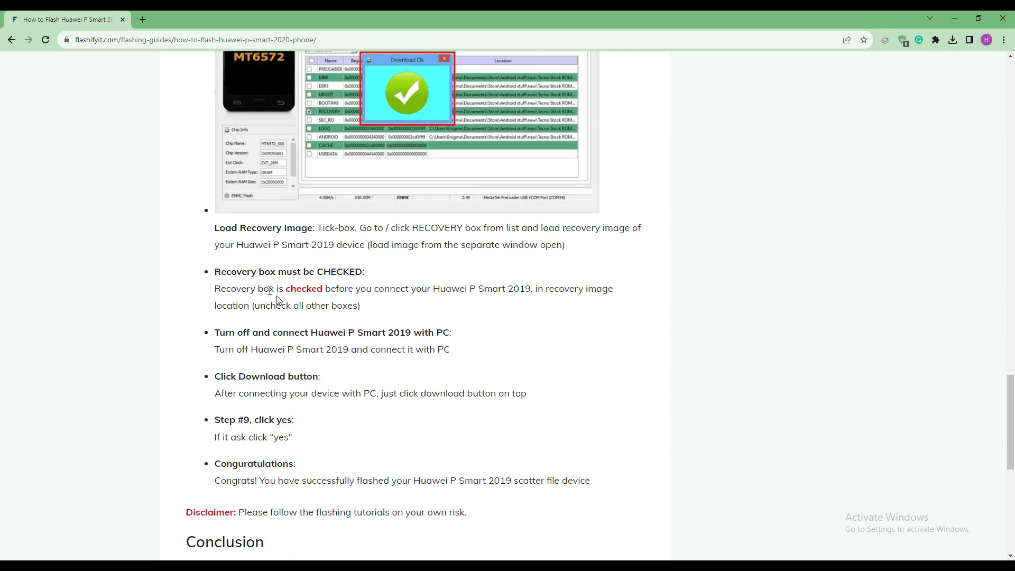
{"action": "scroll", "scroll_direction": "down", "scroll_amount": 3}
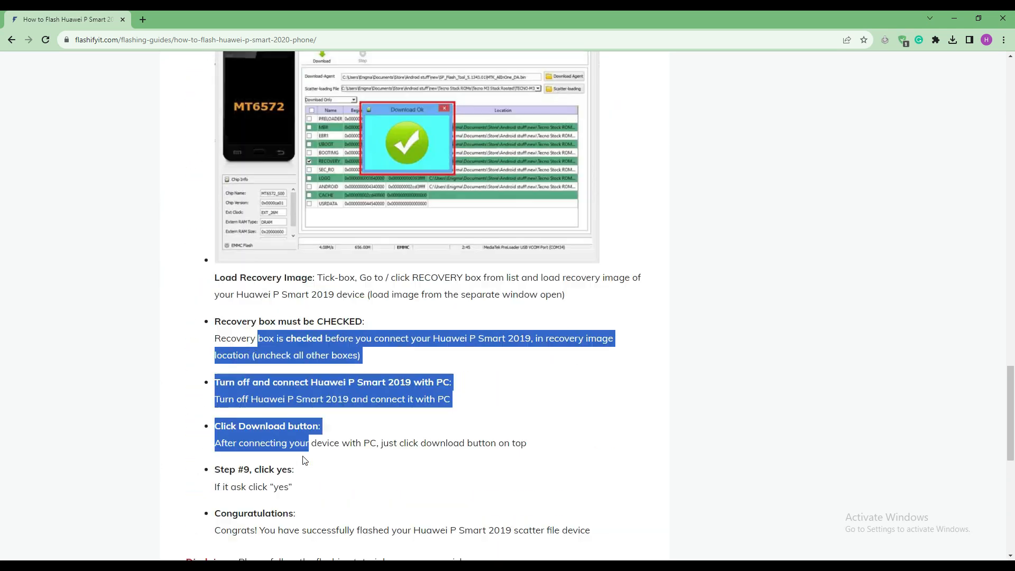
{"action": "scroll", "scroll_direction": "up", "scroll_amount": 3}
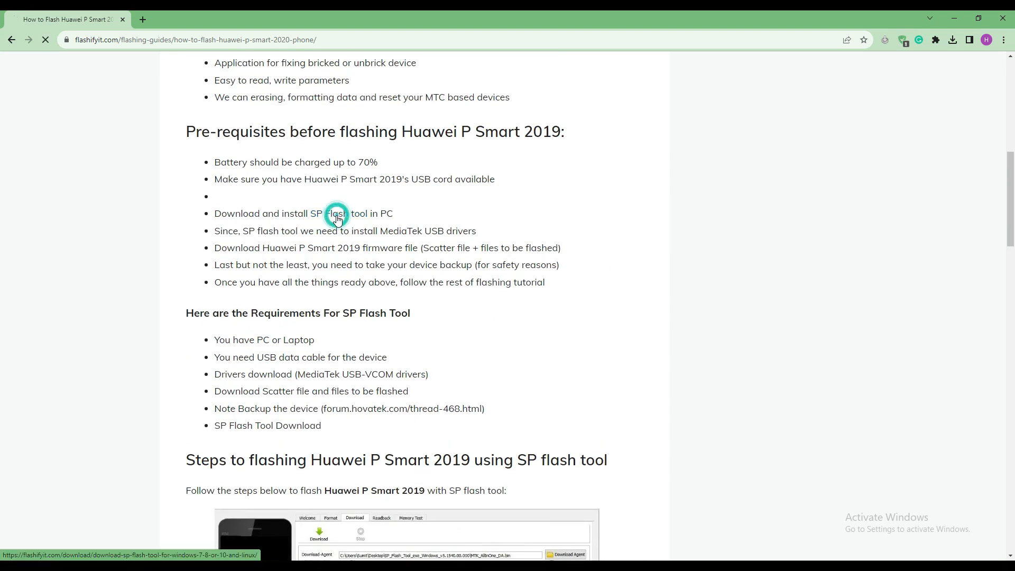
Reach the SP Flash Tool download page and trigger the Windows download.
{"action": "left_click", "coordinate": [336, 212]}
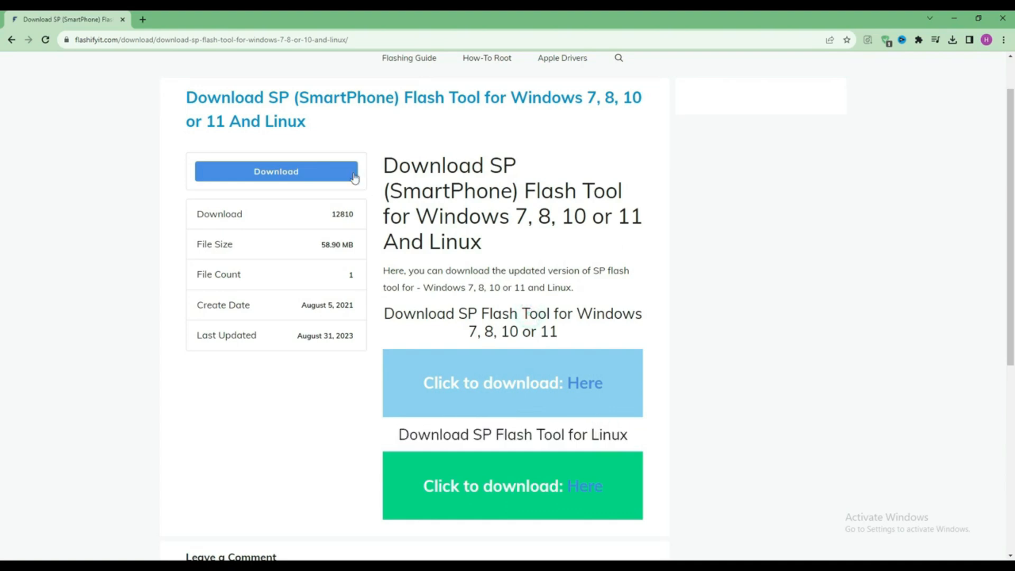
{"action": "scroll", "scroll_direction": "up", "scroll_amount": 3}
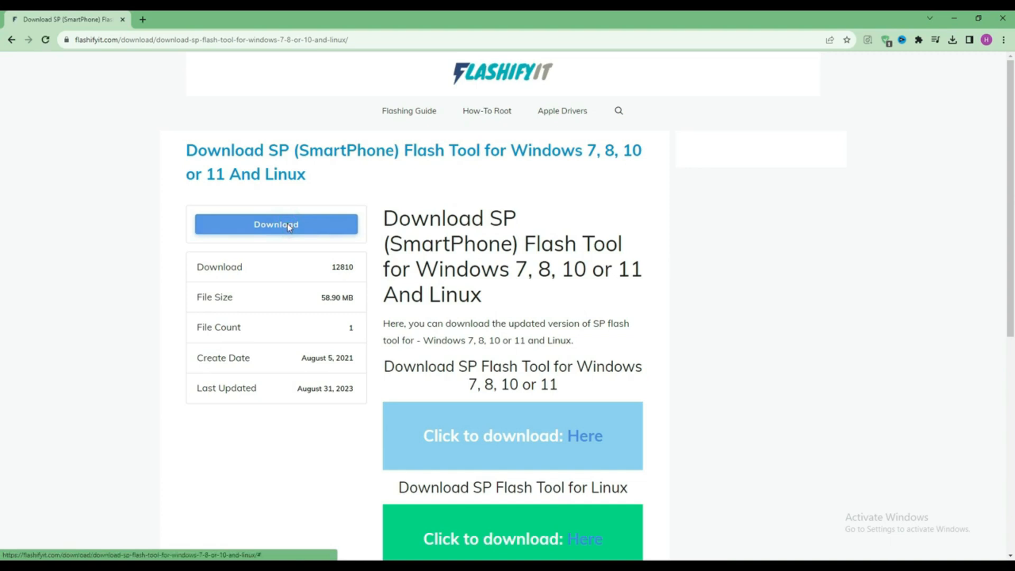
{"action": "left_click", "coordinate": [276, 224]}
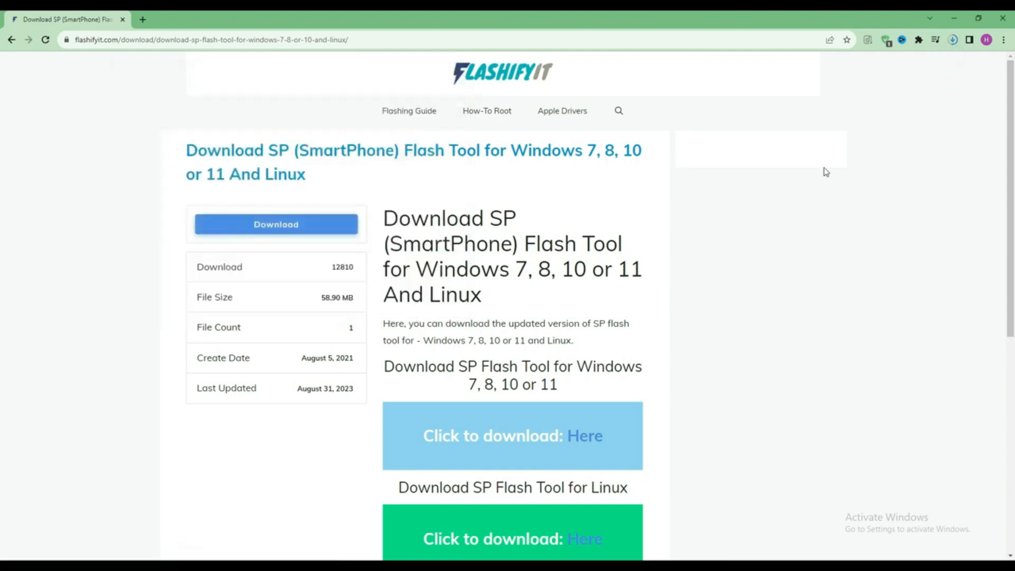
{"action": "left_click", "coordinate": [952, 39]}
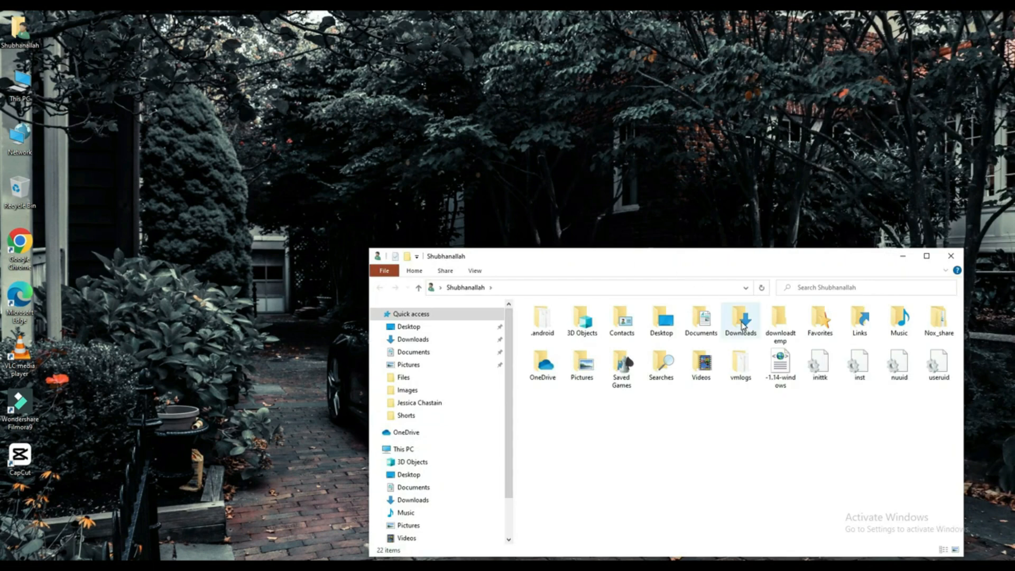
Navigate into the extracted SP_Flash_Tool_v5.1924_Win inner folder in Downloads.
{"action": "left_click", "coordinate": [740, 320]}
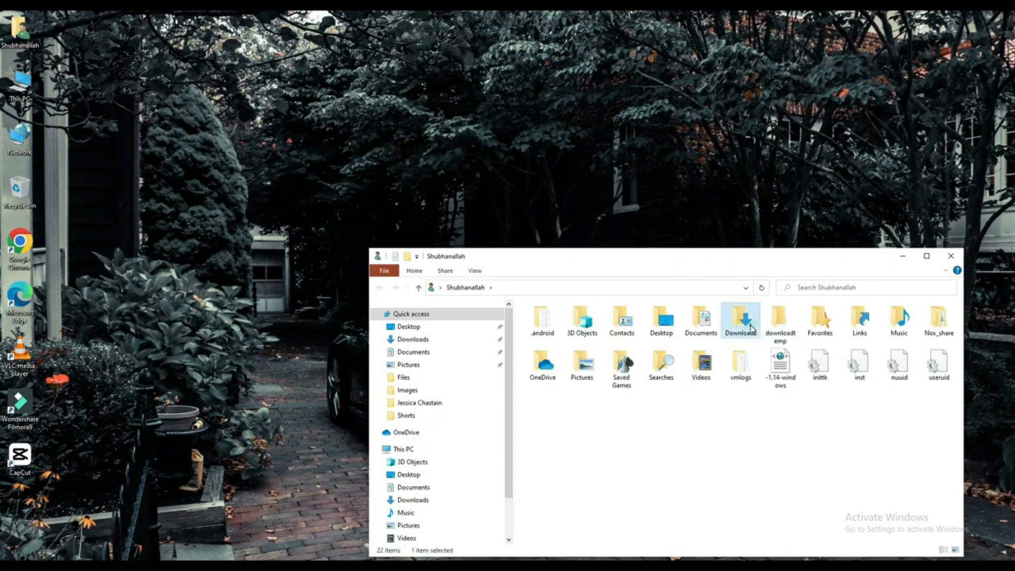
{"action": "double_click", "coordinate": [739, 320]}
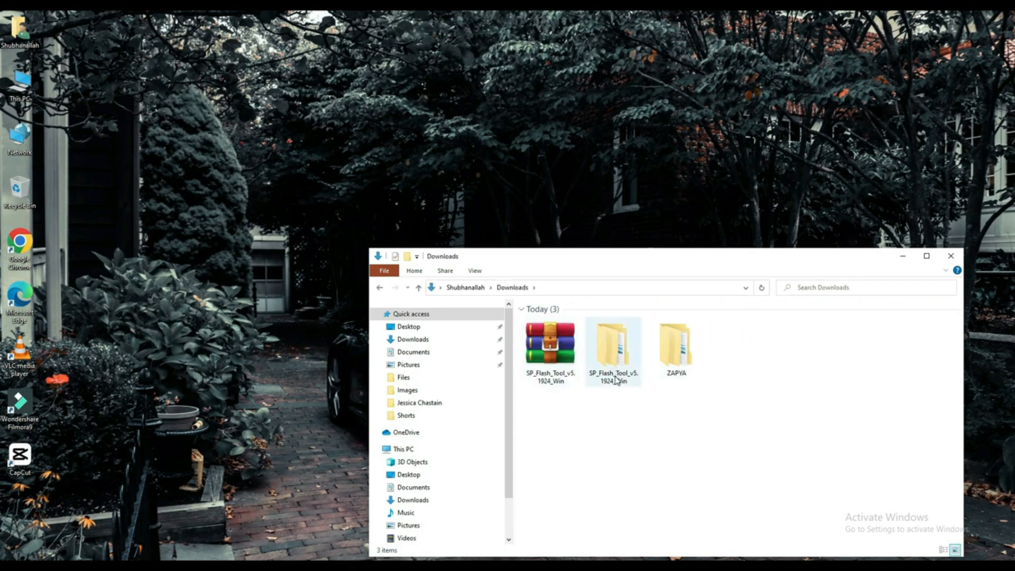
{"action": "double_click", "coordinate": [611, 342]}
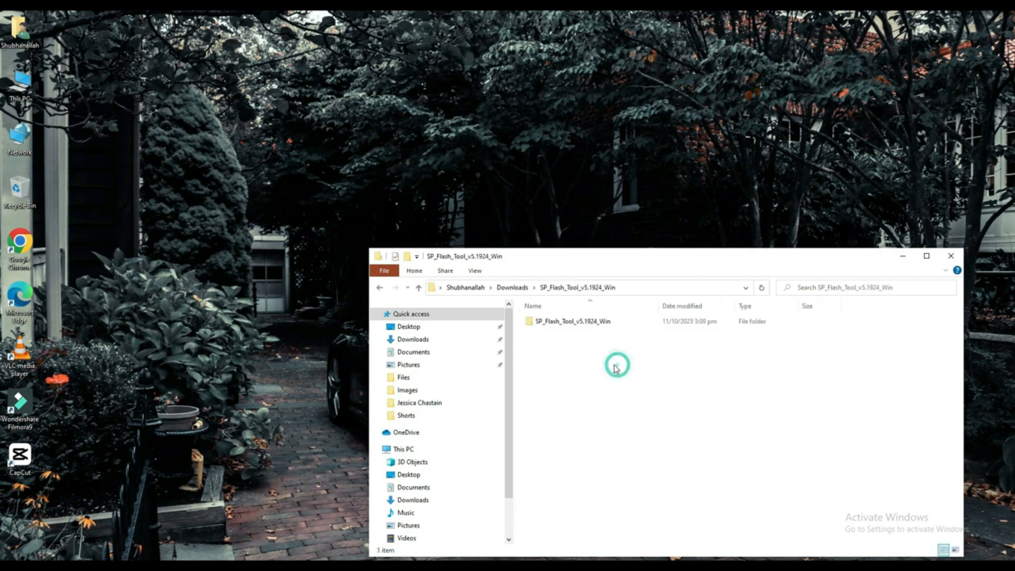
{"action": "double_click", "coordinate": [570, 321]}
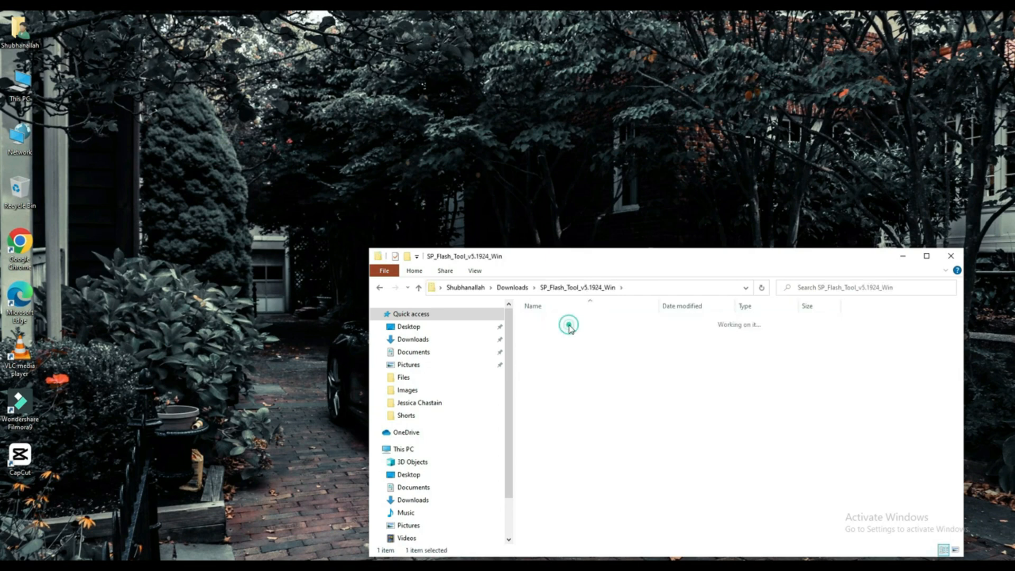
{"action": "double_click", "coordinate": [569, 323]}
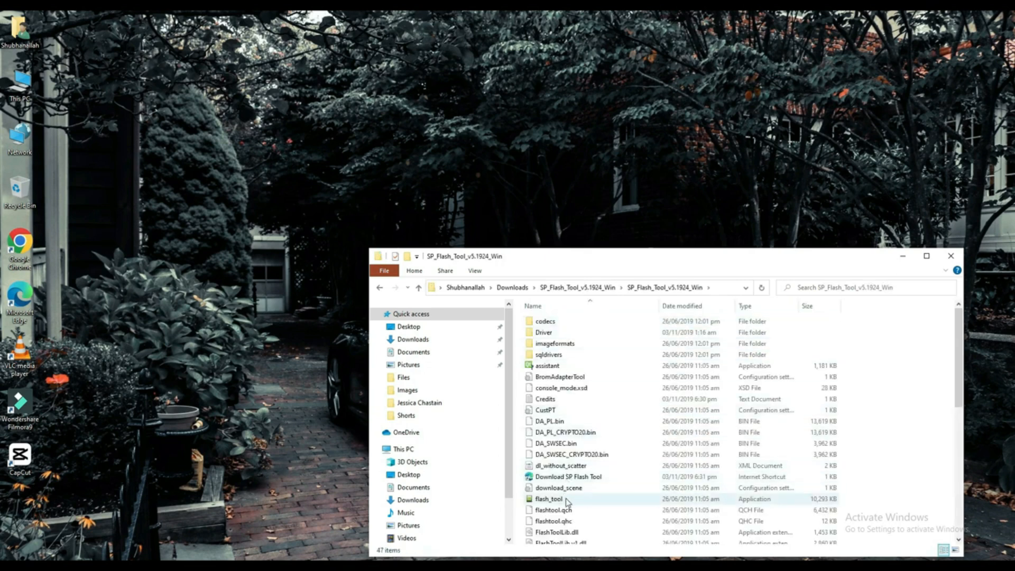
Launch the flash_tool application from that folder.
{"action": "double_click", "coordinate": [549, 498]}
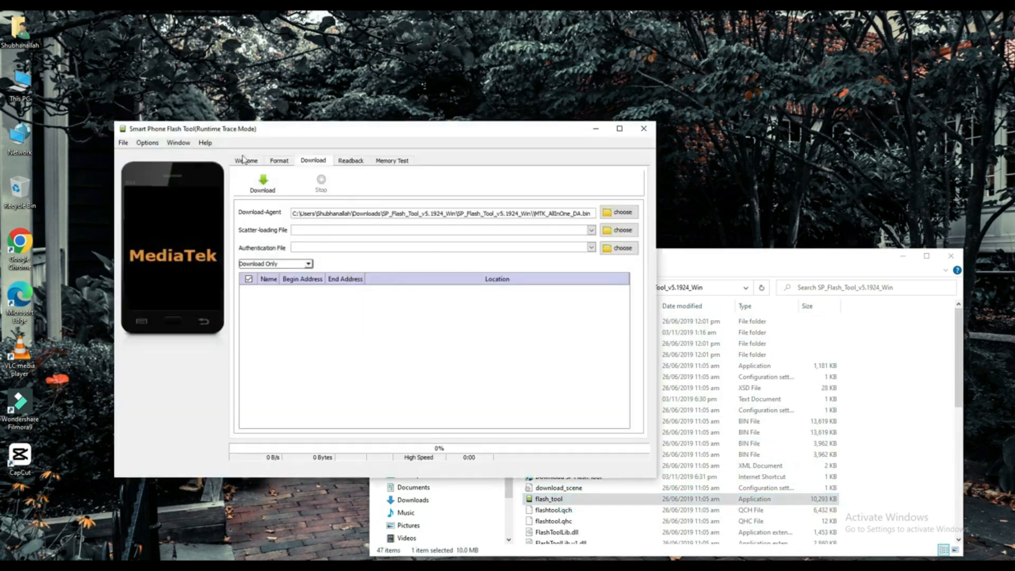
{"action": "mouse_move", "coordinate": [555, 228]}
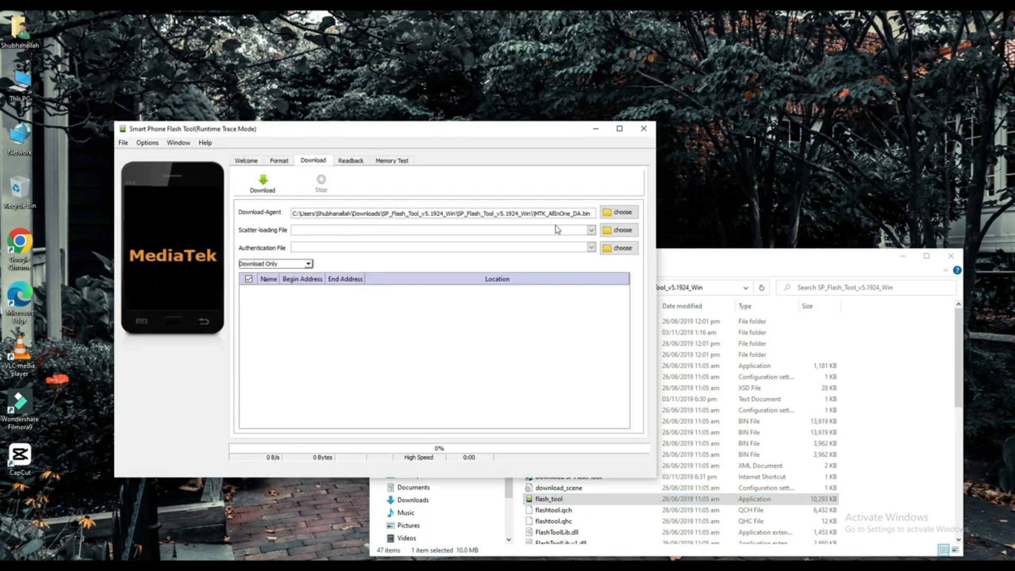
{"action": "mouse_move", "coordinate": [618, 230]}
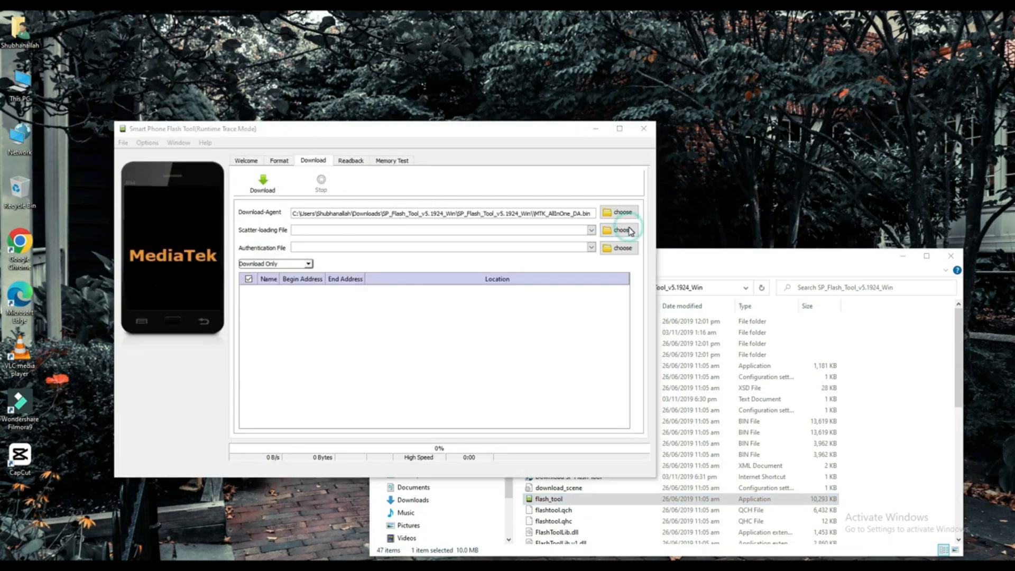
Load MT6580_Android_scatter as the scatter-loading file to list the partitions.
{"action": "left_click", "coordinate": [620, 230]}
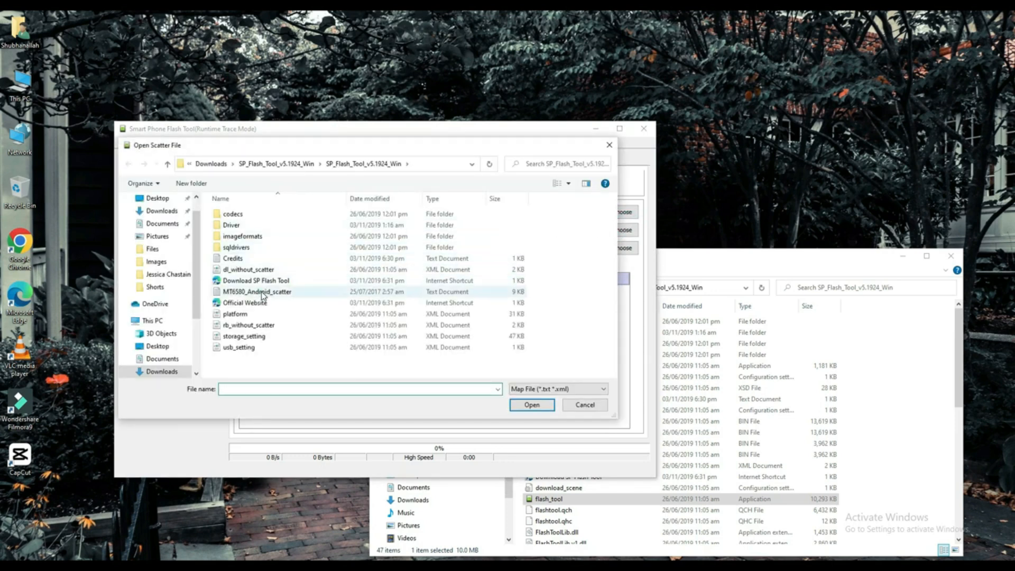
{"action": "left_click", "coordinate": [256, 291]}
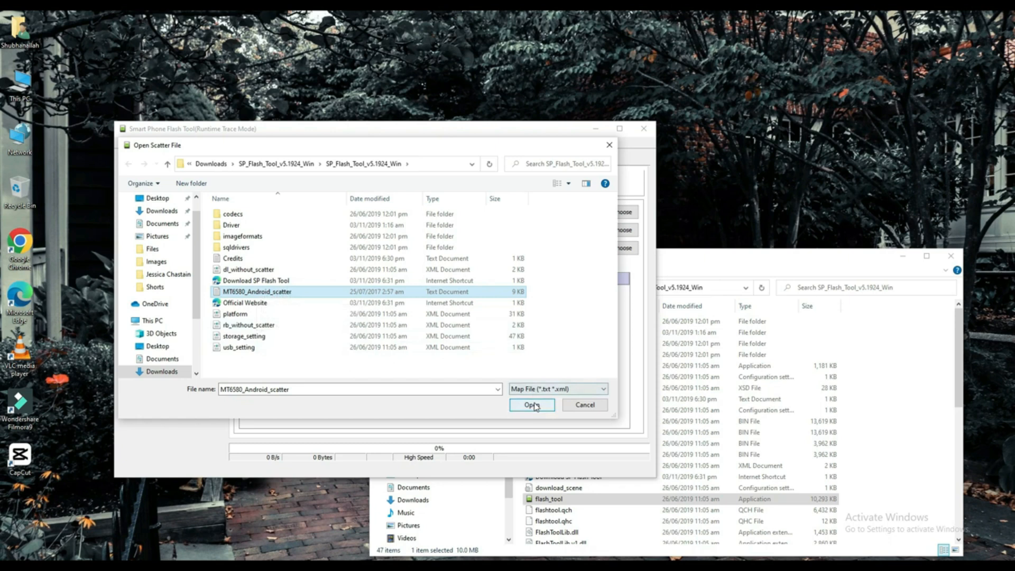
{"action": "left_click", "coordinate": [530, 405]}
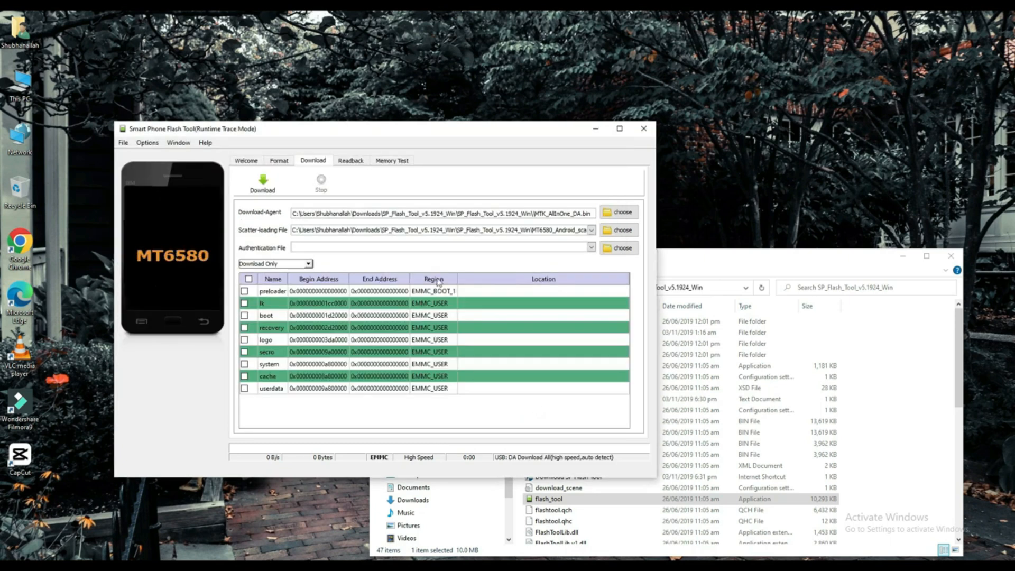
{"action": "mouse_move", "coordinate": [422, 367]}
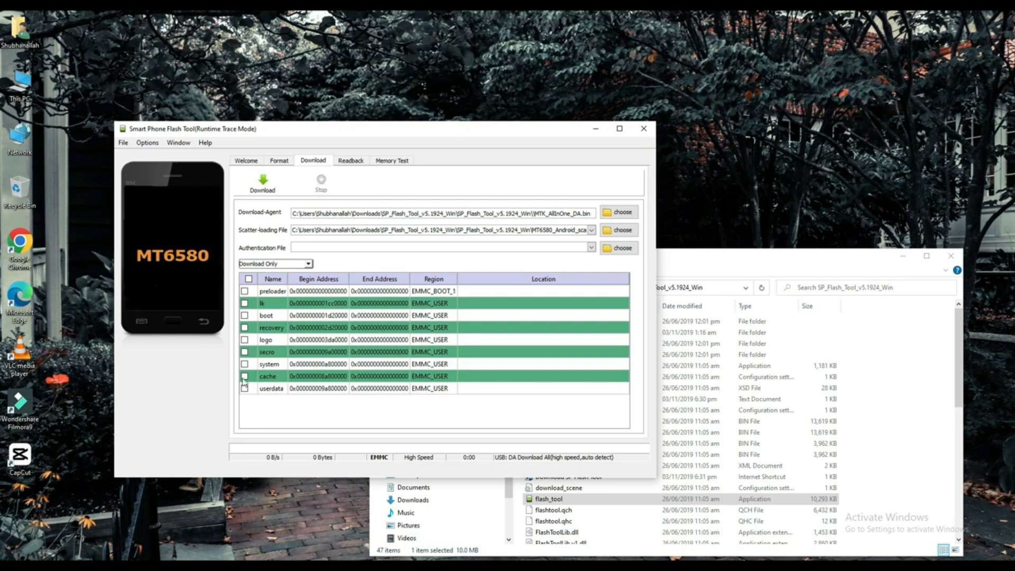
Tick the userdata partition as the one to flash.
{"action": "left_click", "coordinate": [244, 388]}
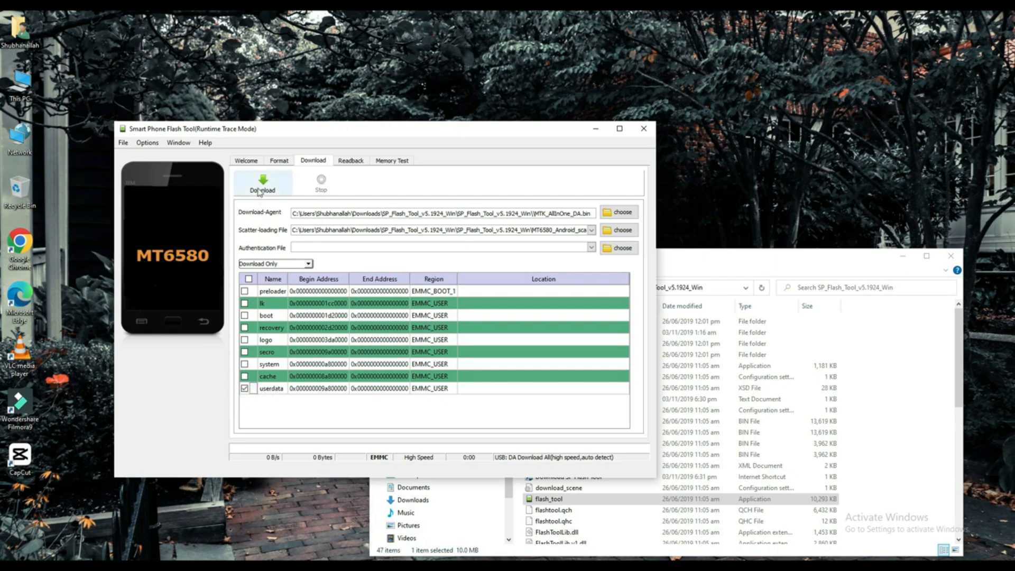
{"action": "left_click", "coordinate": [262, 183]}
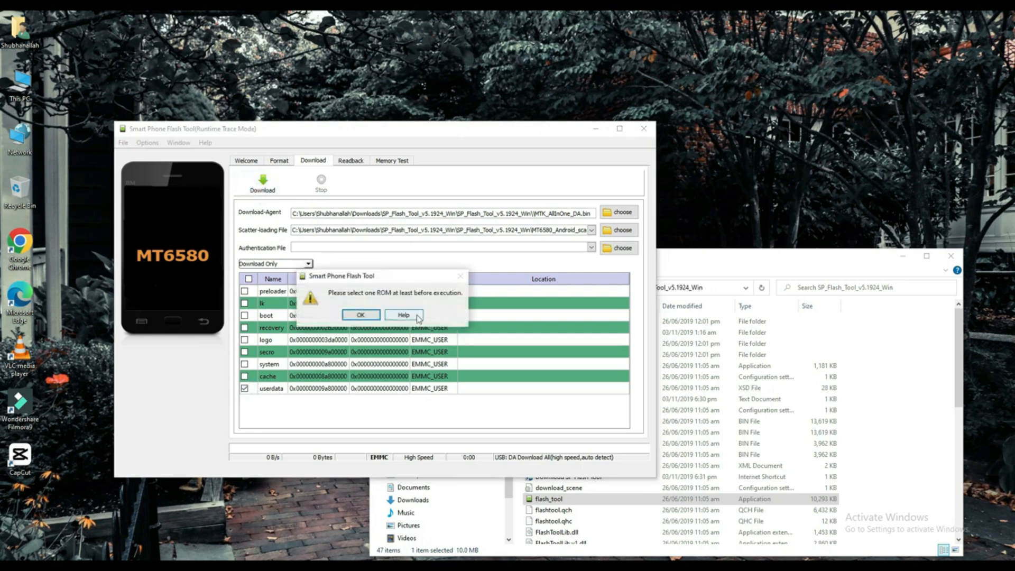
{"action": "mouse_move", "coordinate": [379, 298]}
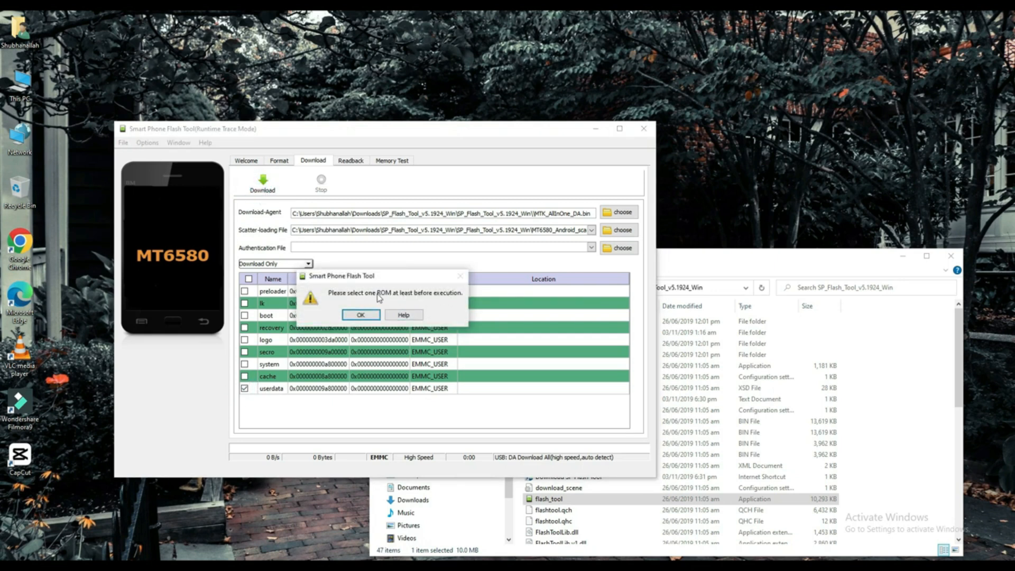
{"action": "mouse_move", "coordinate": [356, 293]}
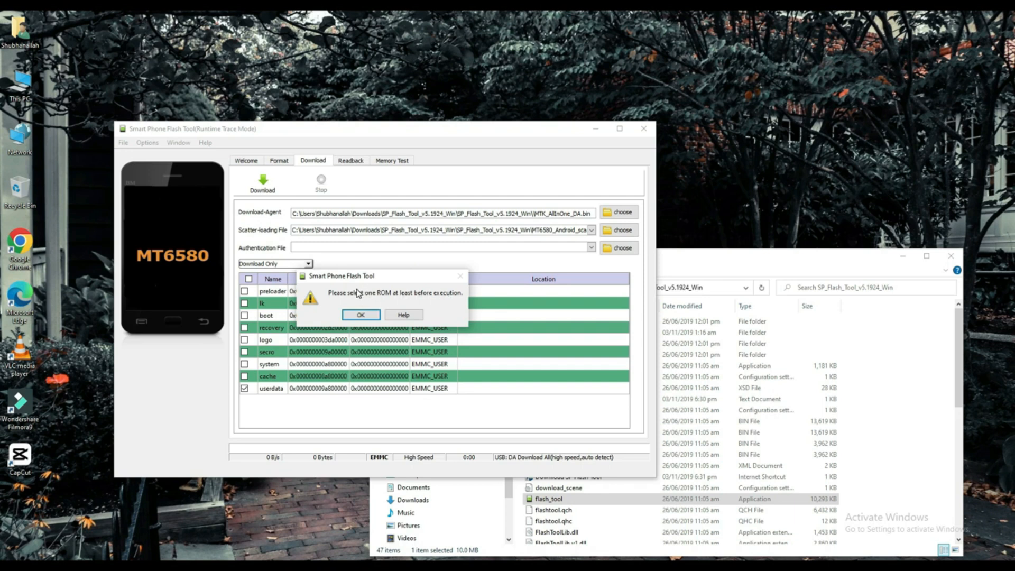
{"action": "mouse_move", "coordinate": [393, 294]}
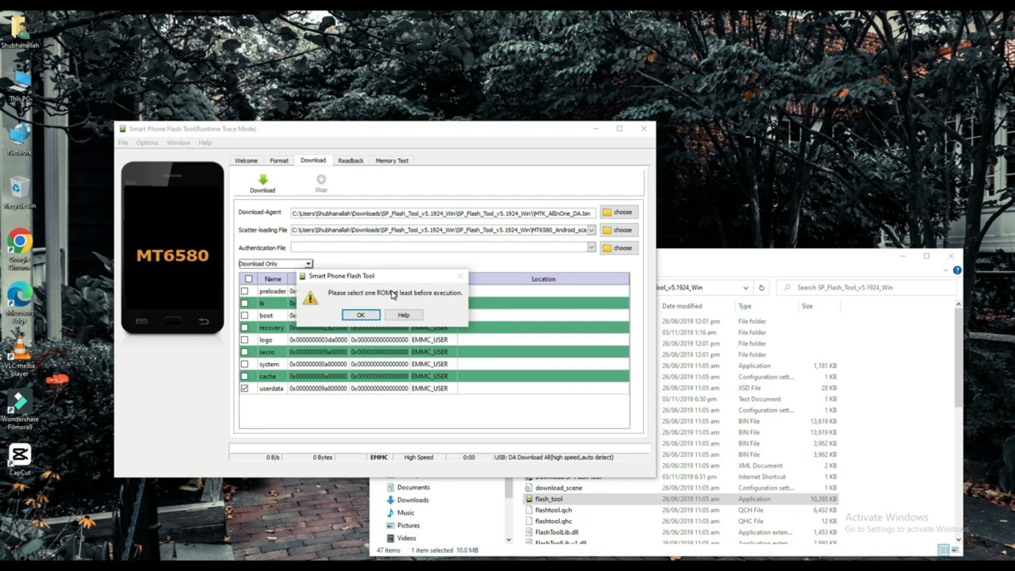
{"action": "left_click", "coordinate": [360, 315]}
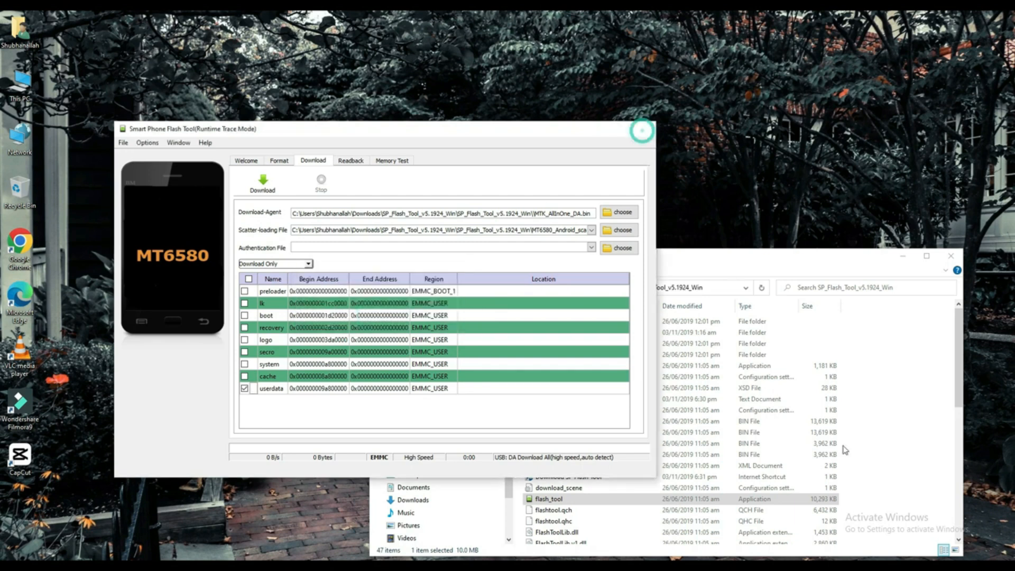